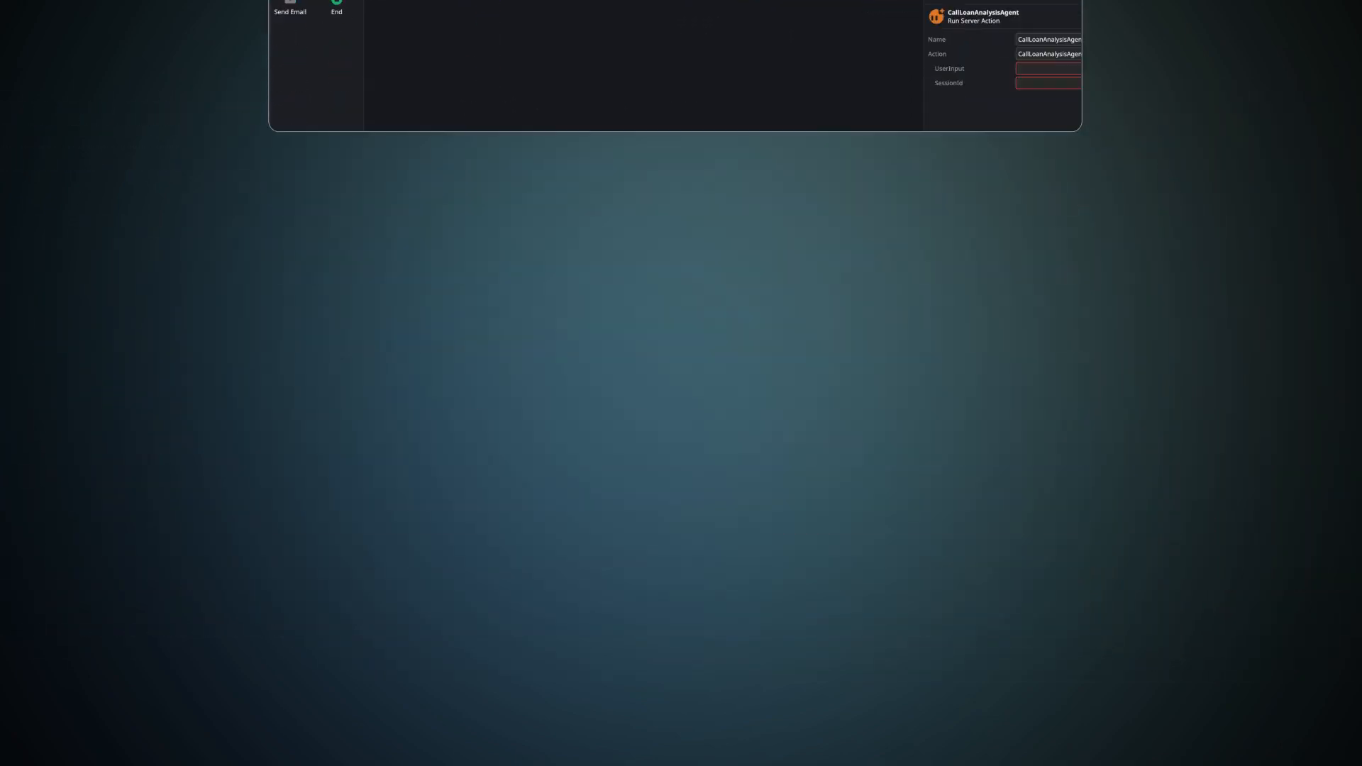
Step: Publish the LoanAnalysisAgent module and deploy revision 2 to Production
click(1255, 63)
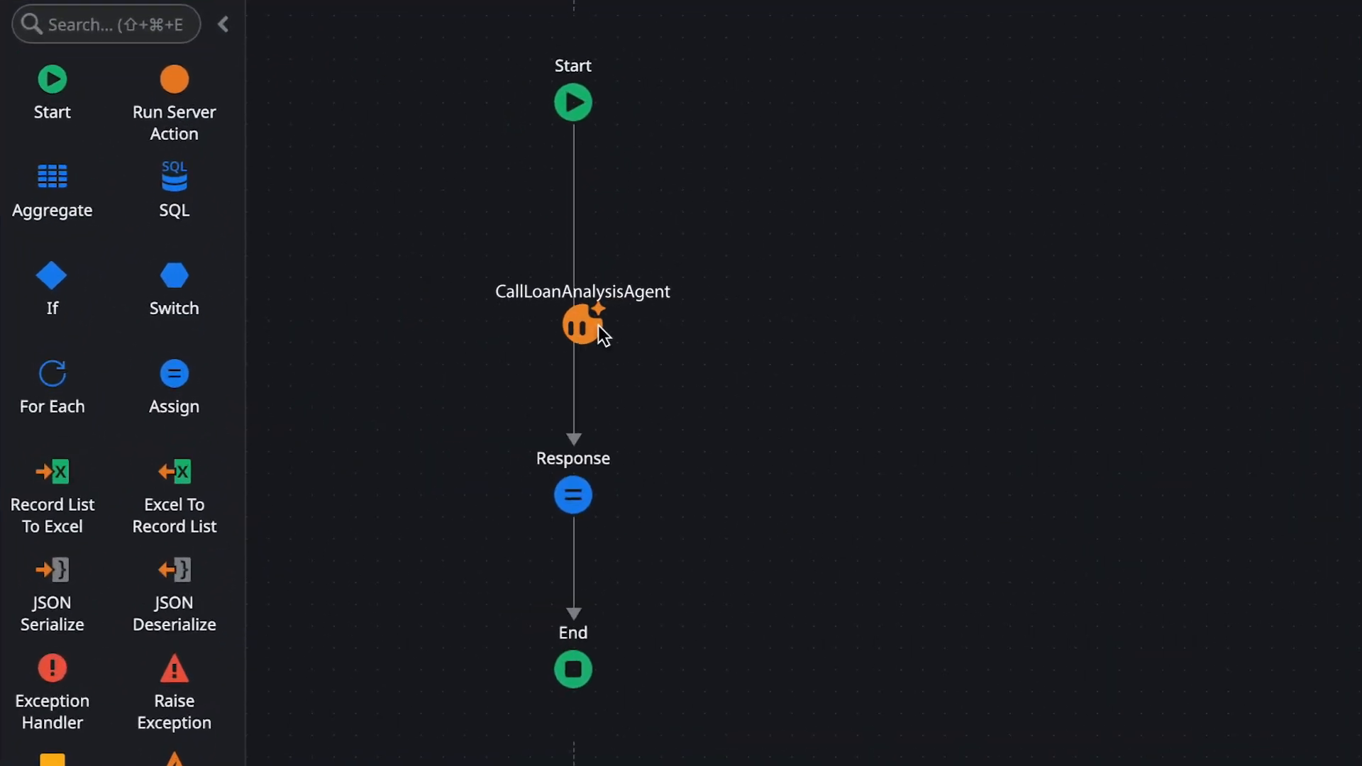
click(678, 106)
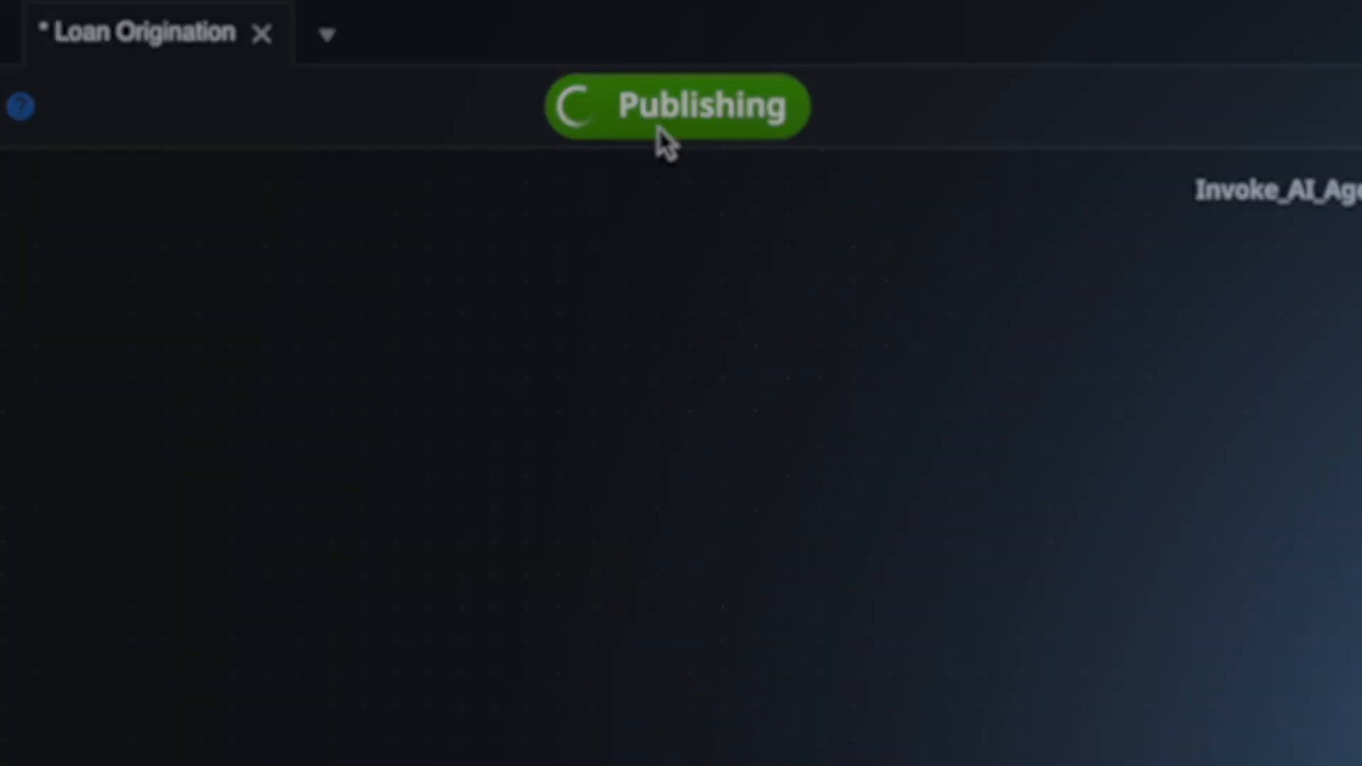
click(1241, 87)
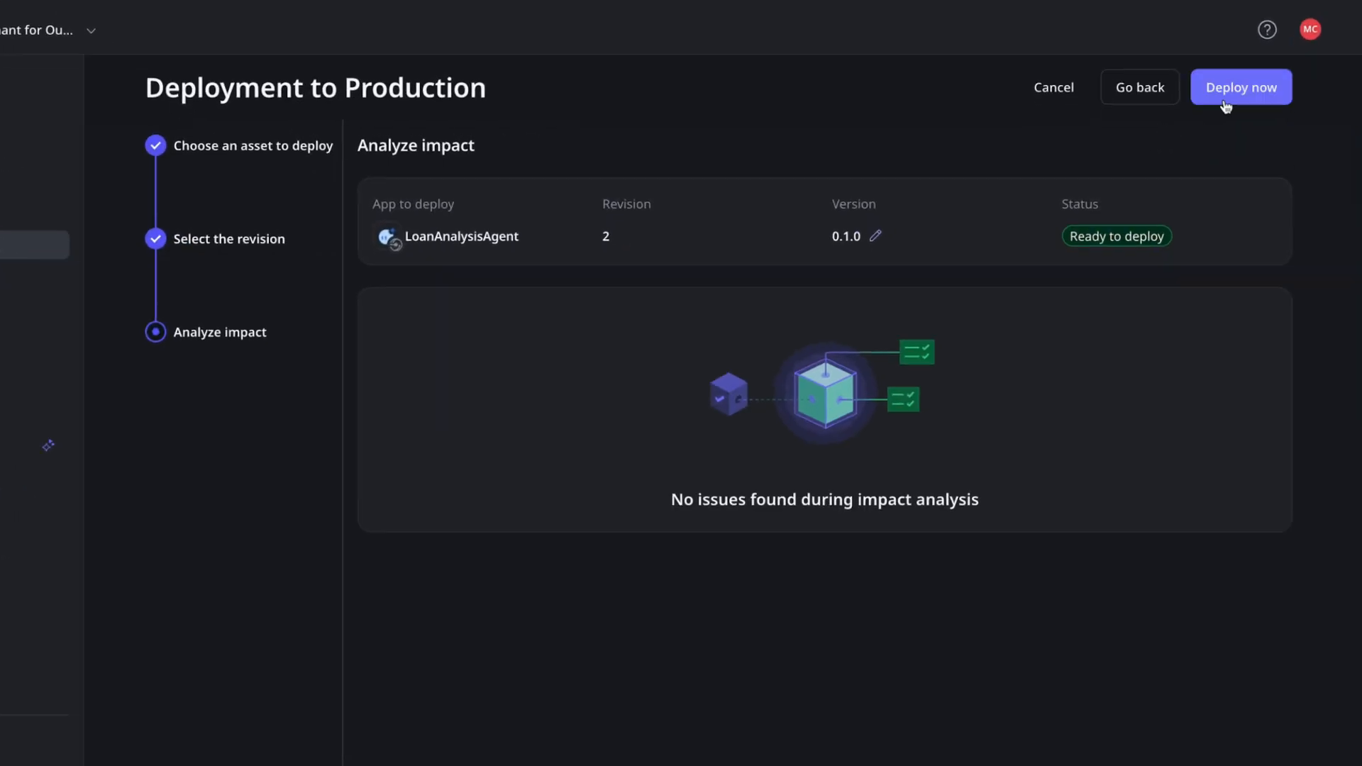
click(1241, 86)
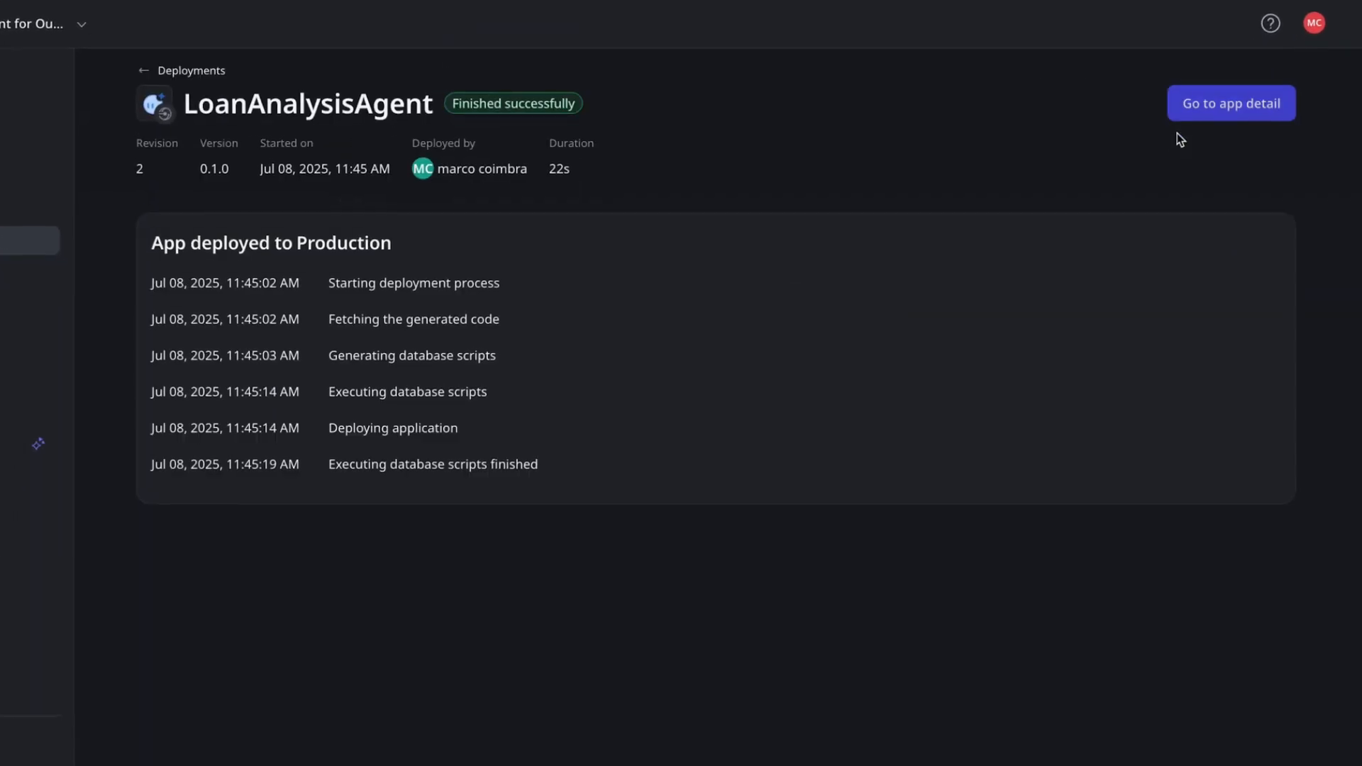